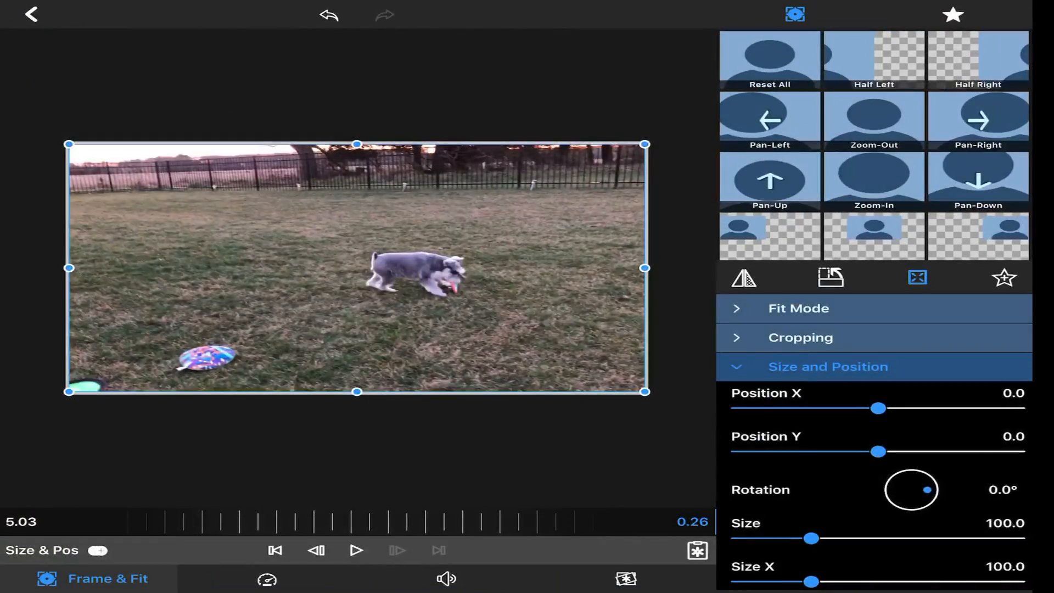
Drop the clip's volume to -90 dB and drag its speed down to 0.50x.
click(445, 578)
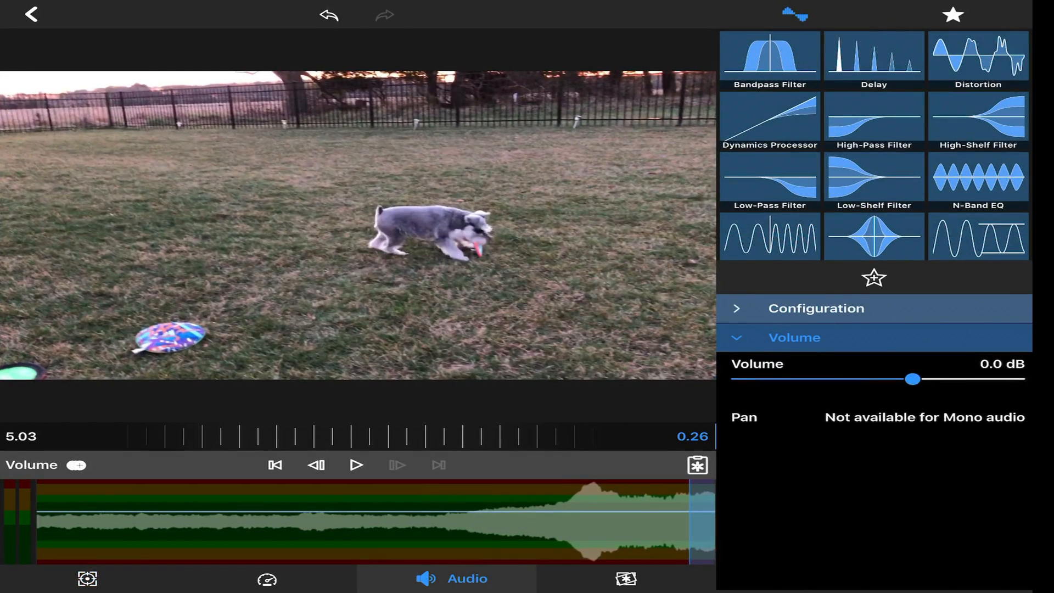
drag(912, 378, 742, 378)
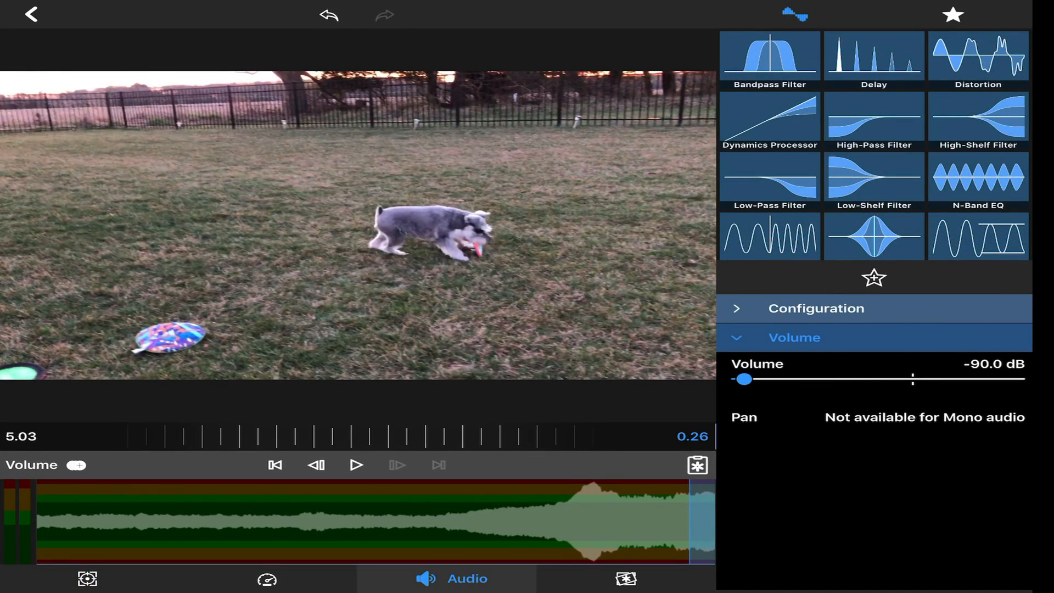
click(270, 578)
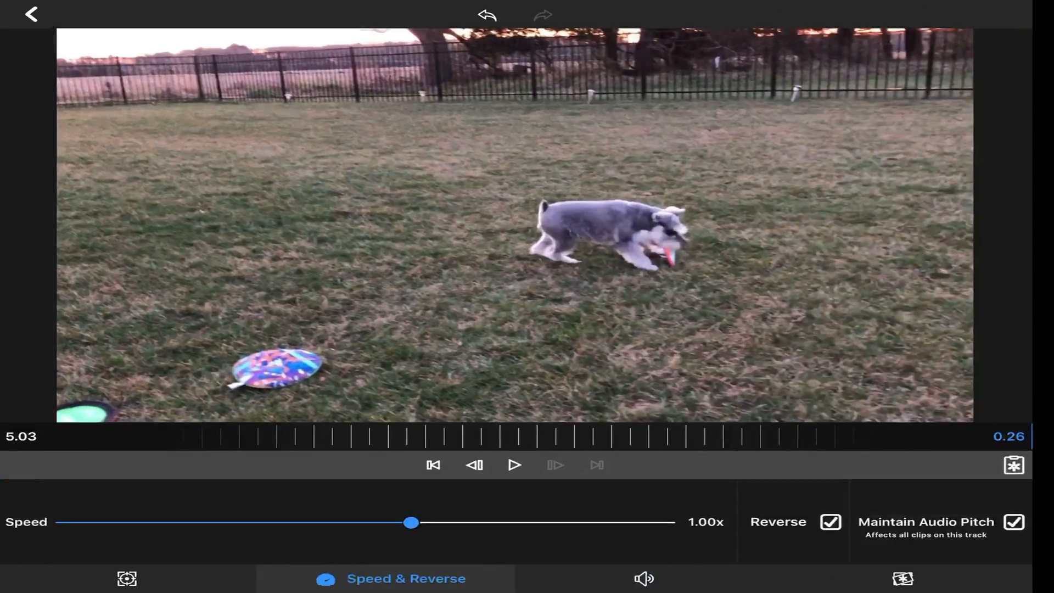
drag(410, 522, 378, 523)
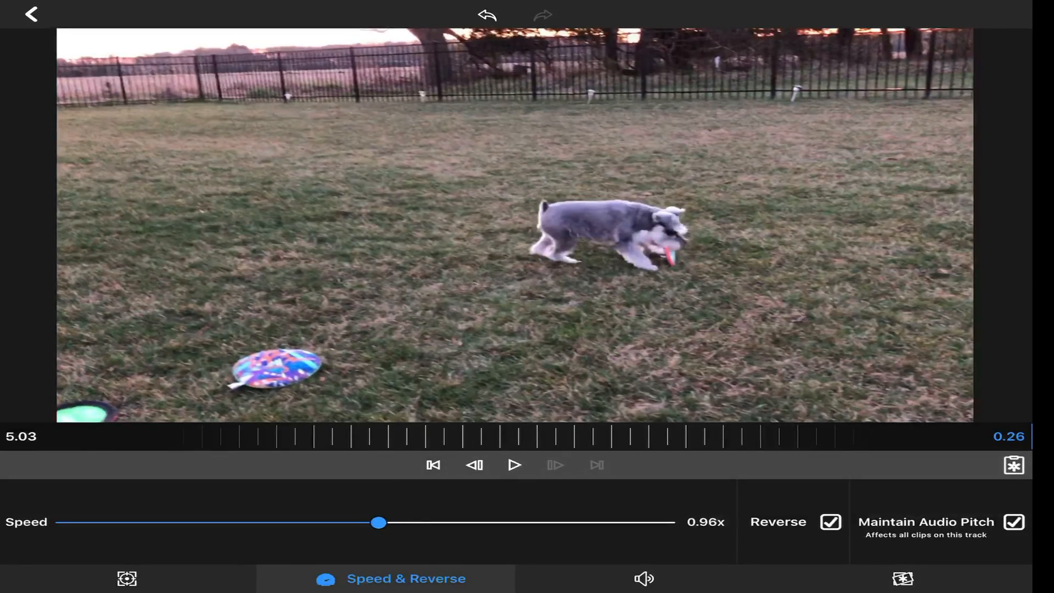
drag(377, 522, 237, 522)
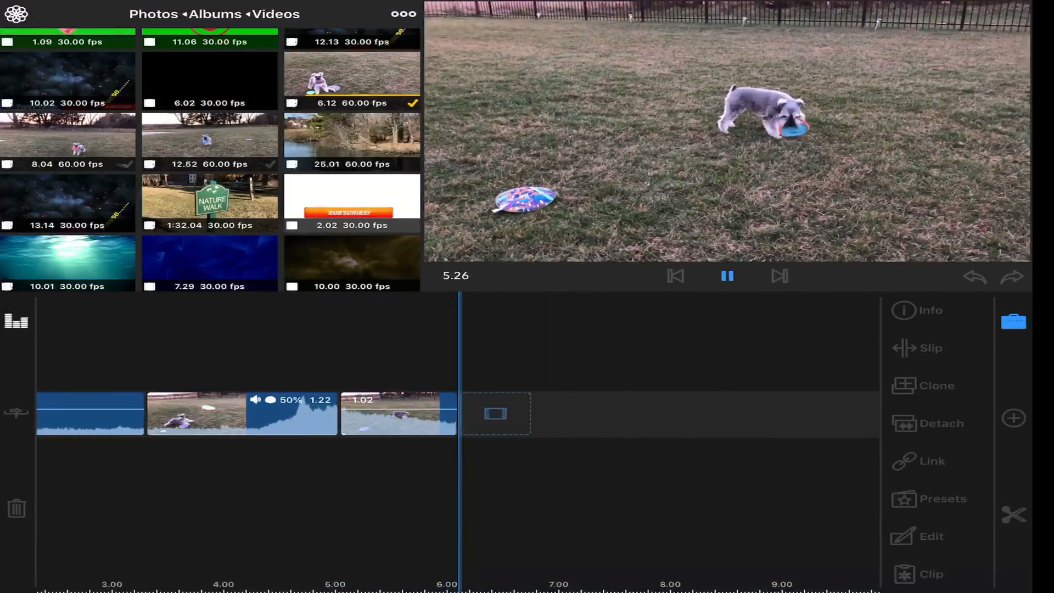
Move the playhead within the frisbee footage to begin splitting it.
click(726, 277)
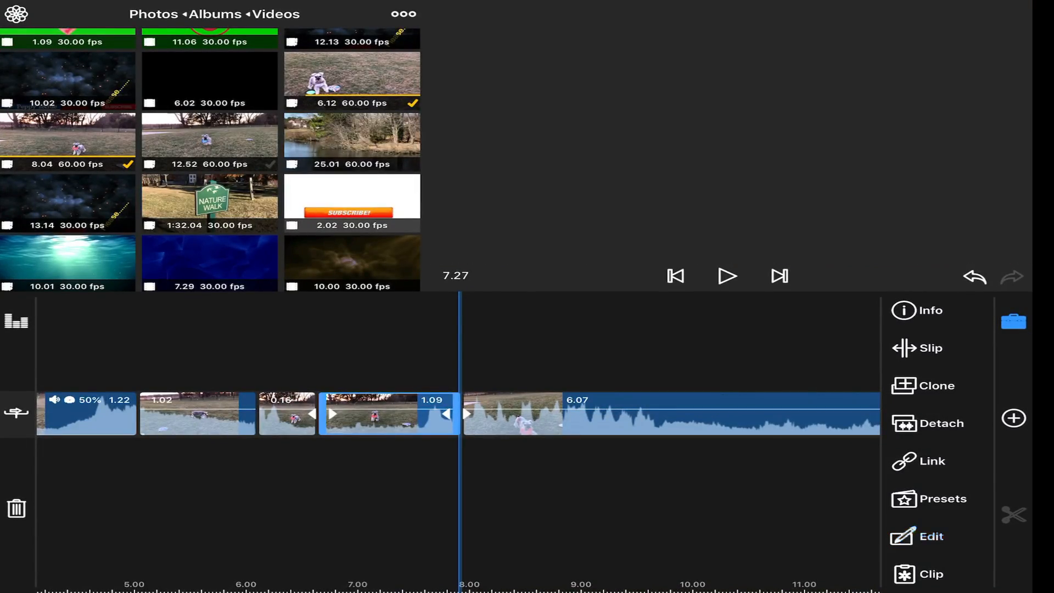
Mute the 1.09-second frisbee clip at -90 dB and drag its playback speed lower.
click(929, 536)
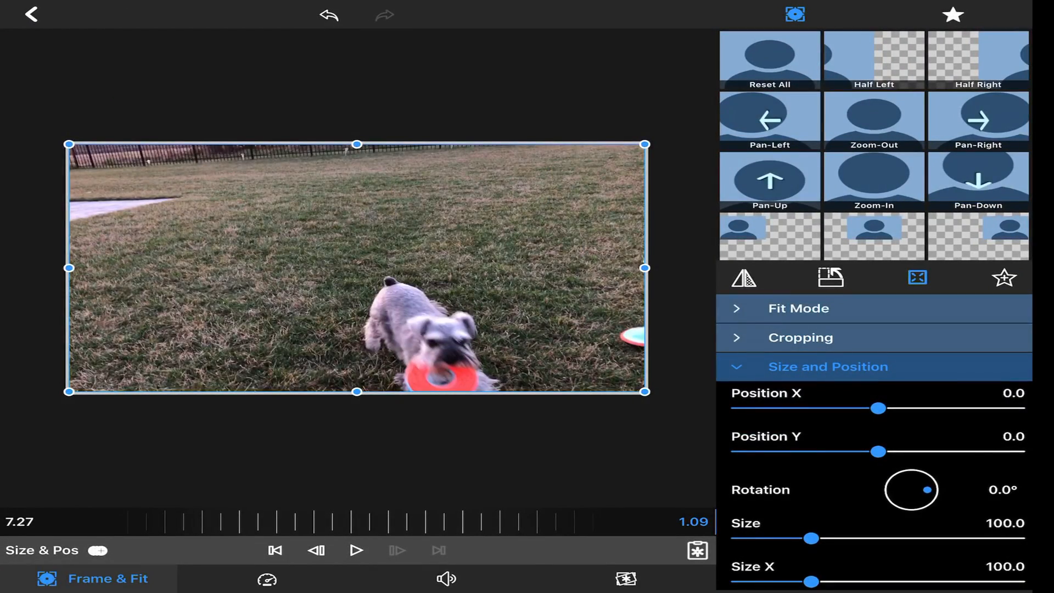
click(448, 577)
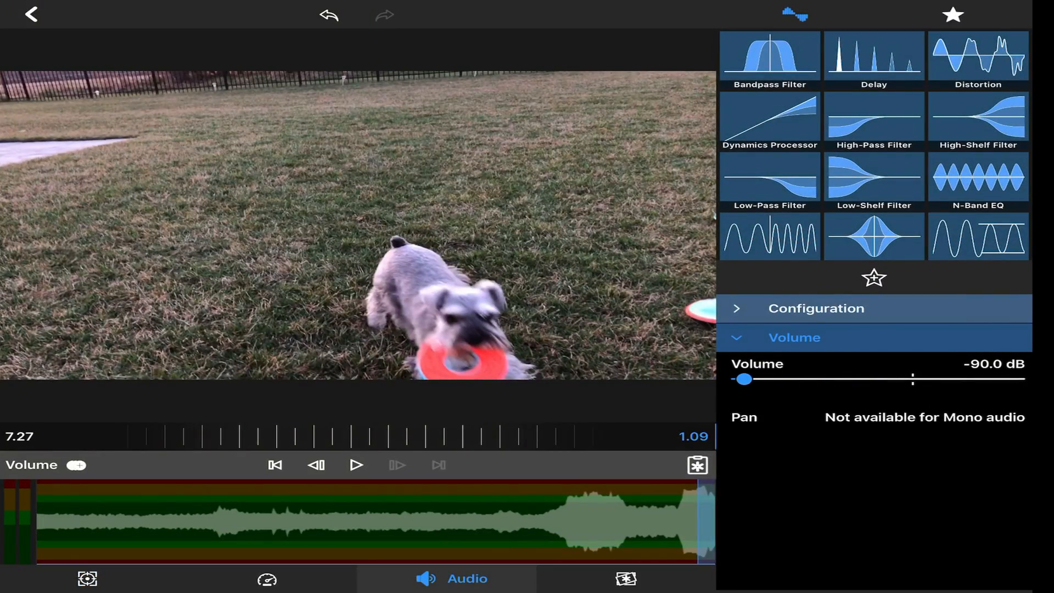
click(269, 590)
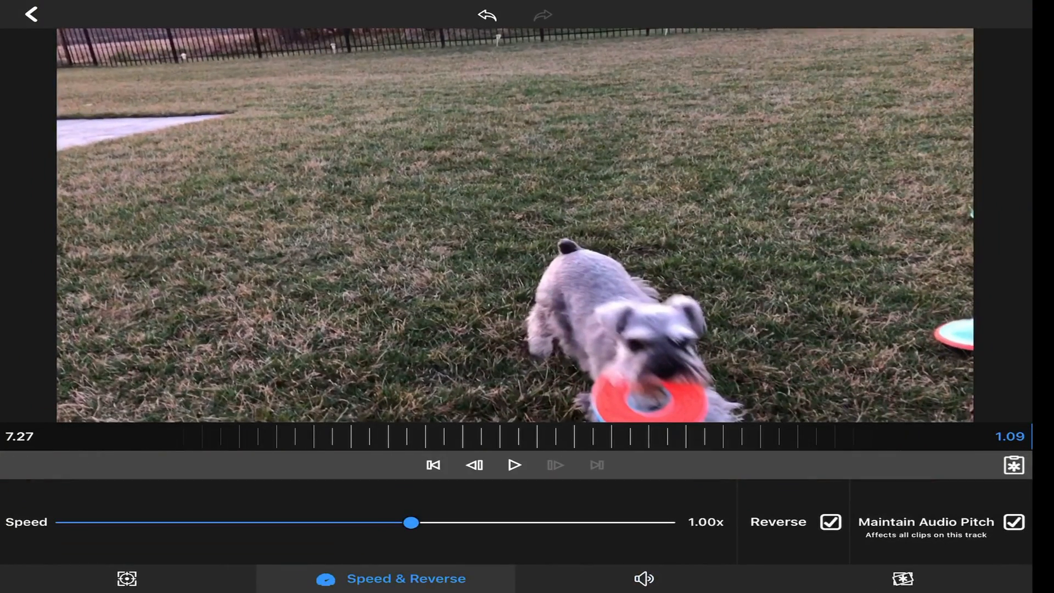
drag(411, 522, 235, 523)
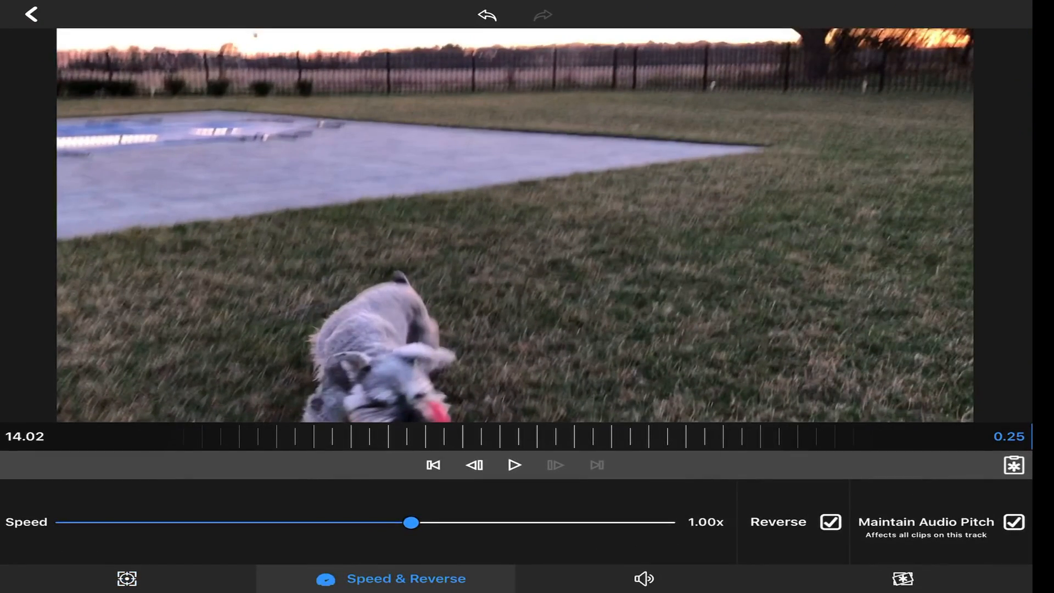
Drag the patio clip's speed slider down below 1.00x.
drag(412, 522, 230, 522)
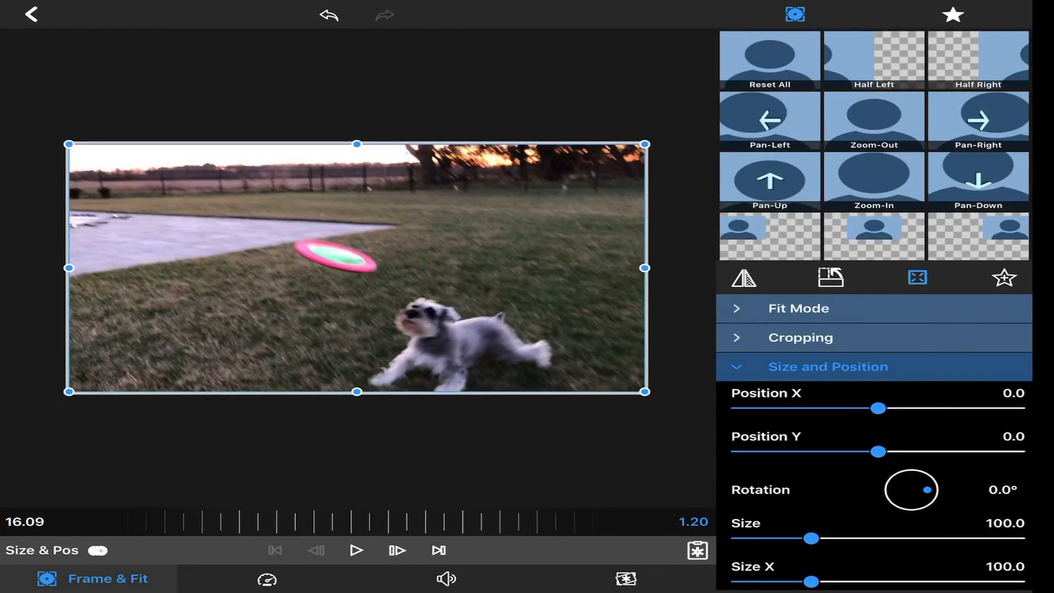
Switch the leaping clip's editor to Speed & Reverse for the 50% setting.
click(265, 578)
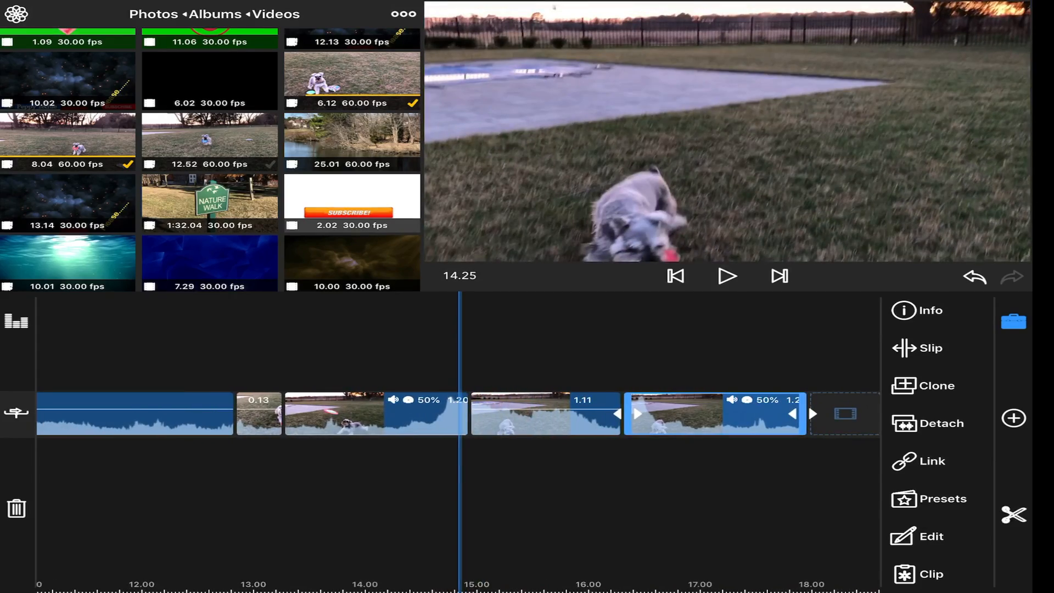
Play back the extended 2.07-second half-speed leap and pause after the catch.
click(726, 276)
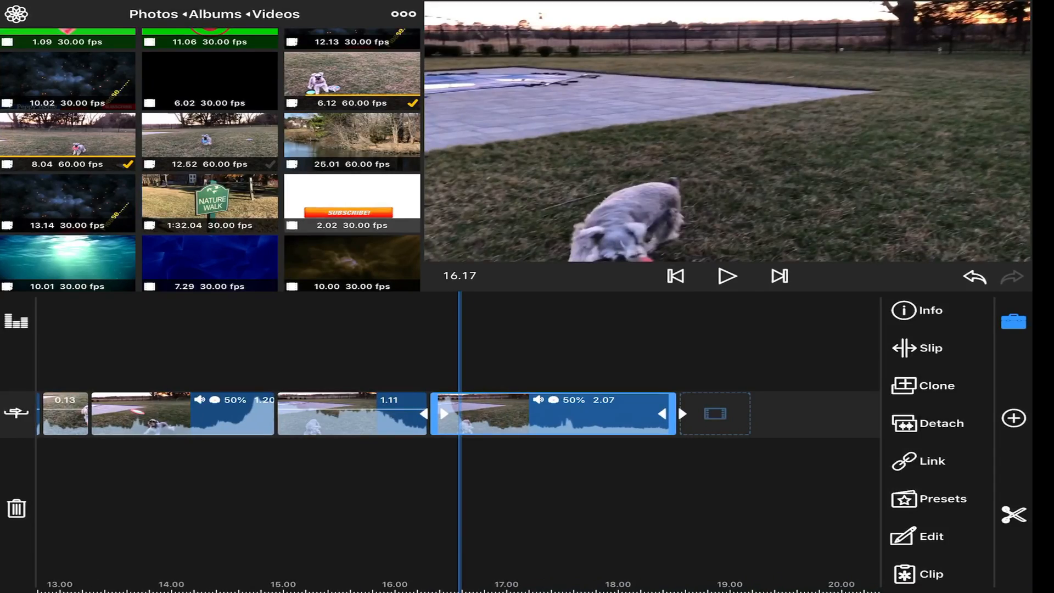
click(726, 276)
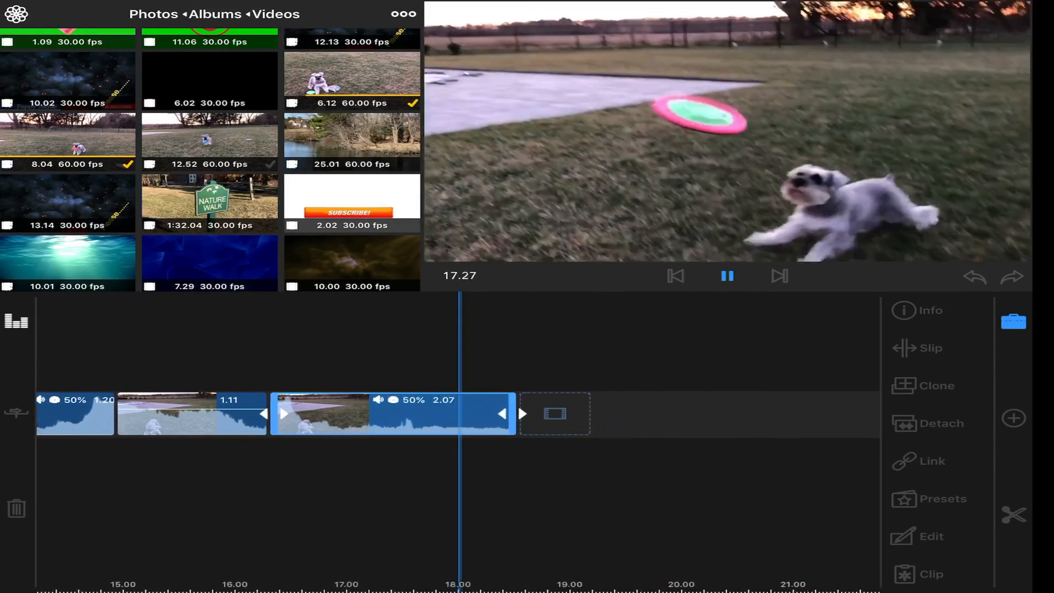
click(727, 277)
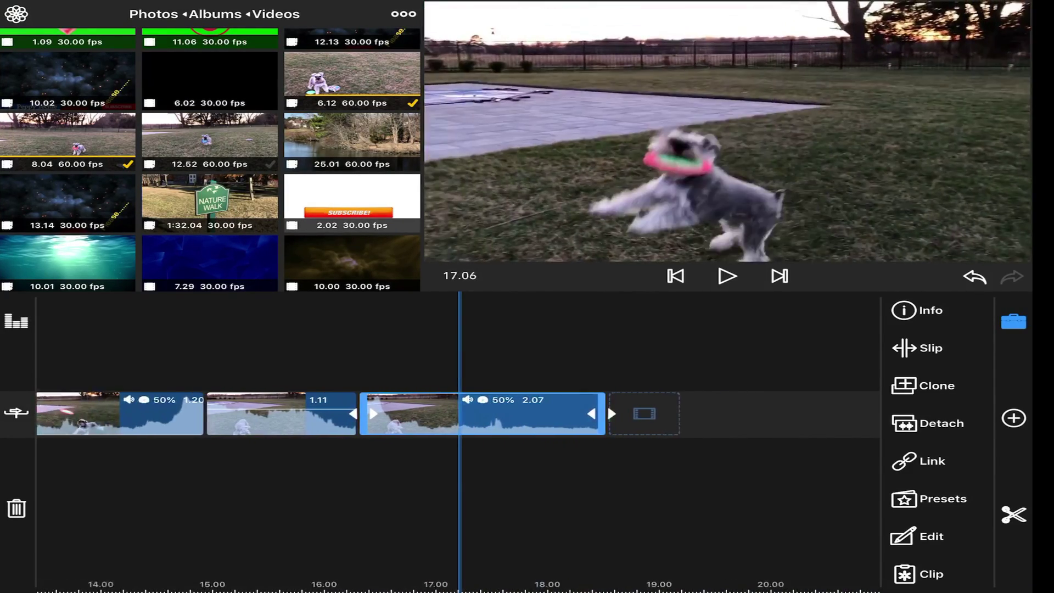